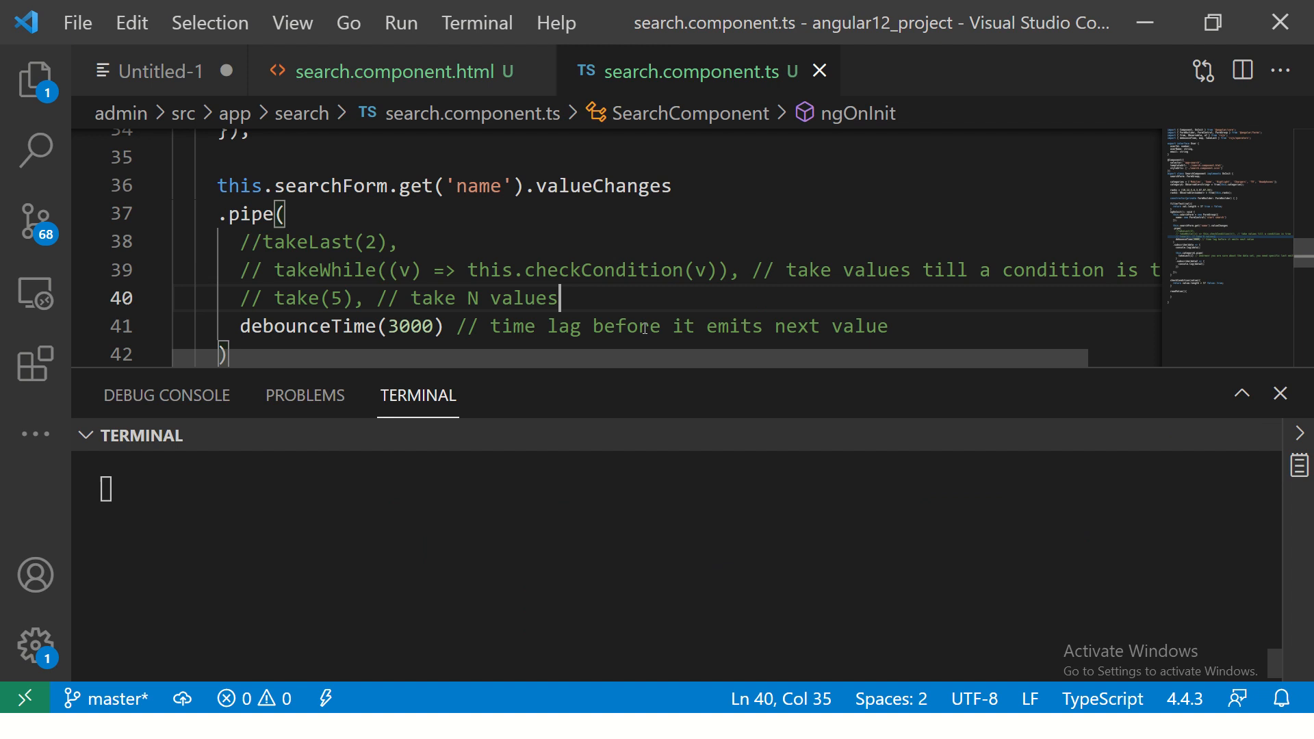
- Scroll search.component.ts to the category$ declaration built with from(this.categories)
drag(658, 379, 658, 497)
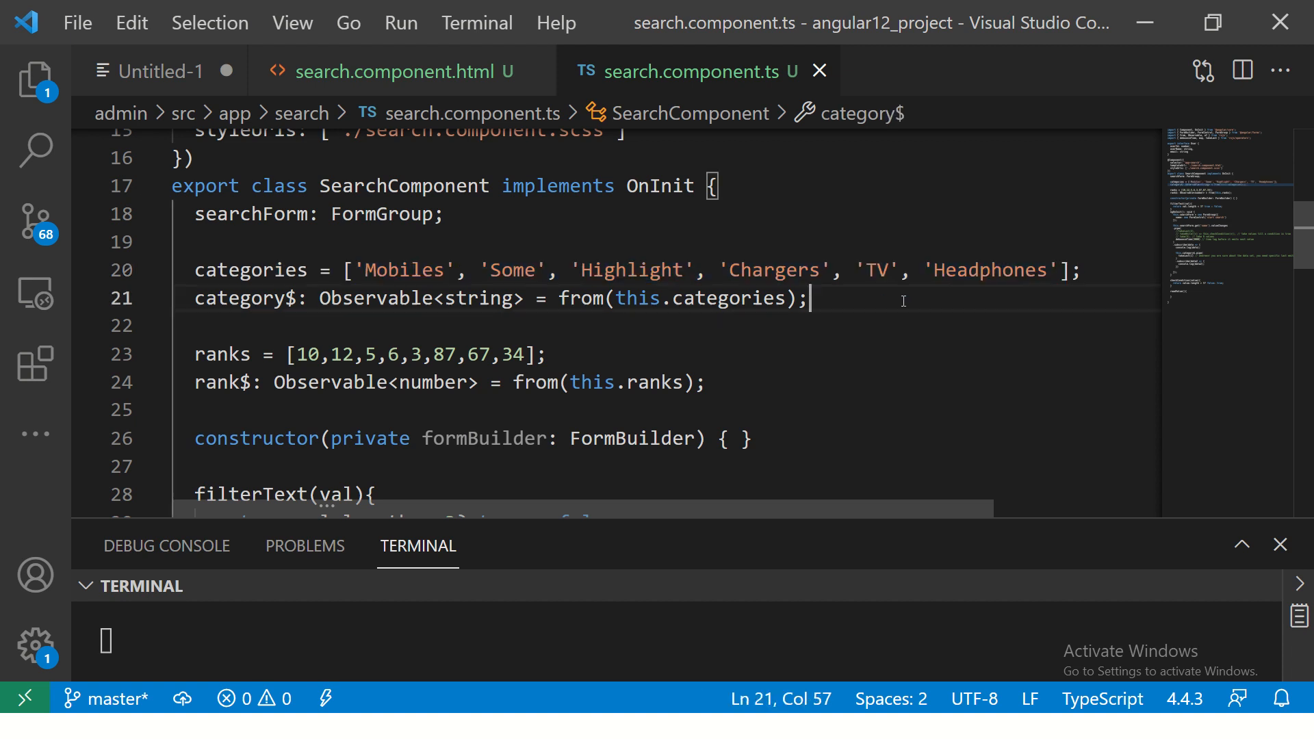
mouse_move(373, 298)
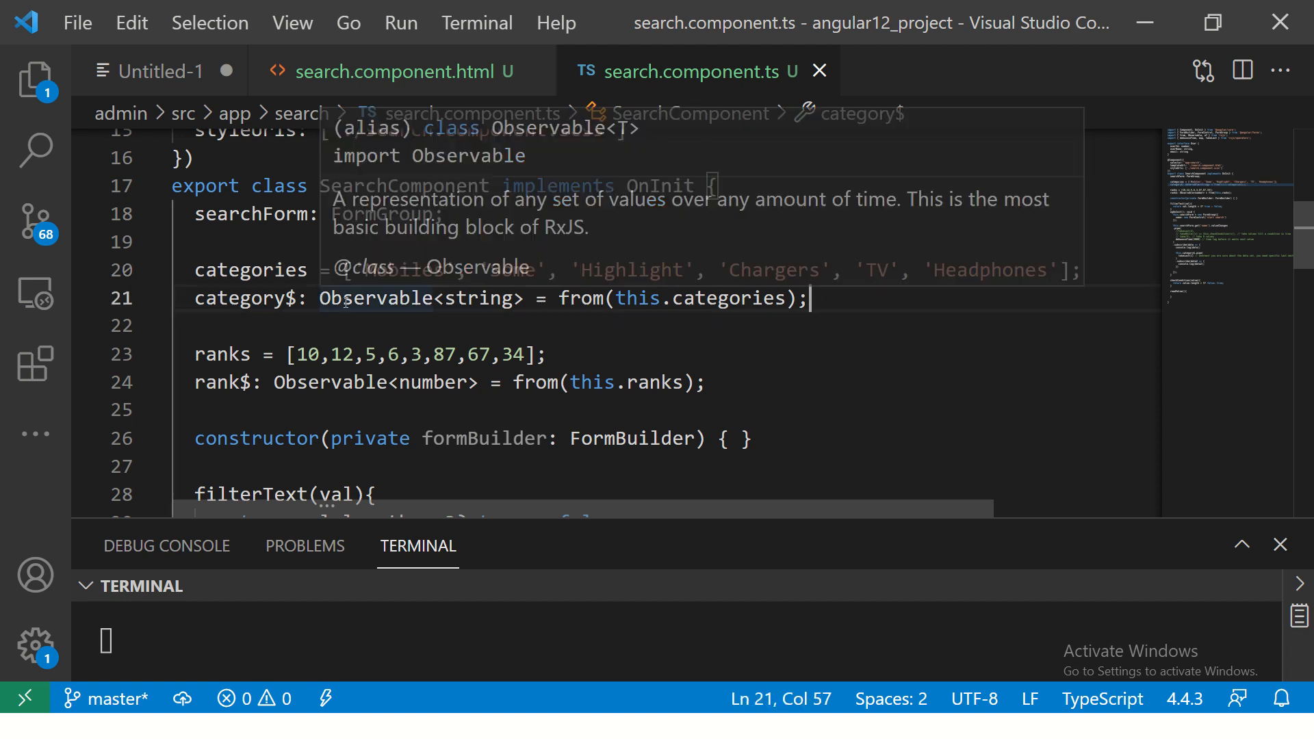
double_click(580, 298)
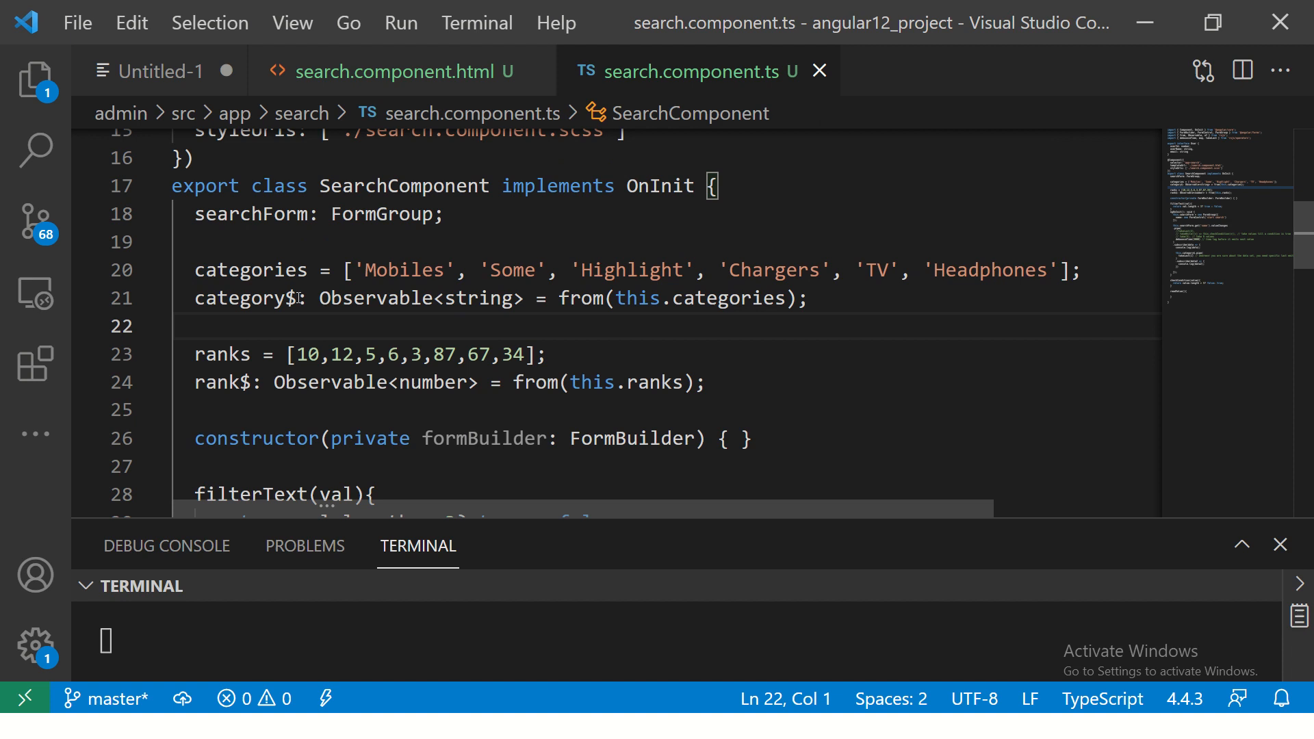
double_click(243, 299)
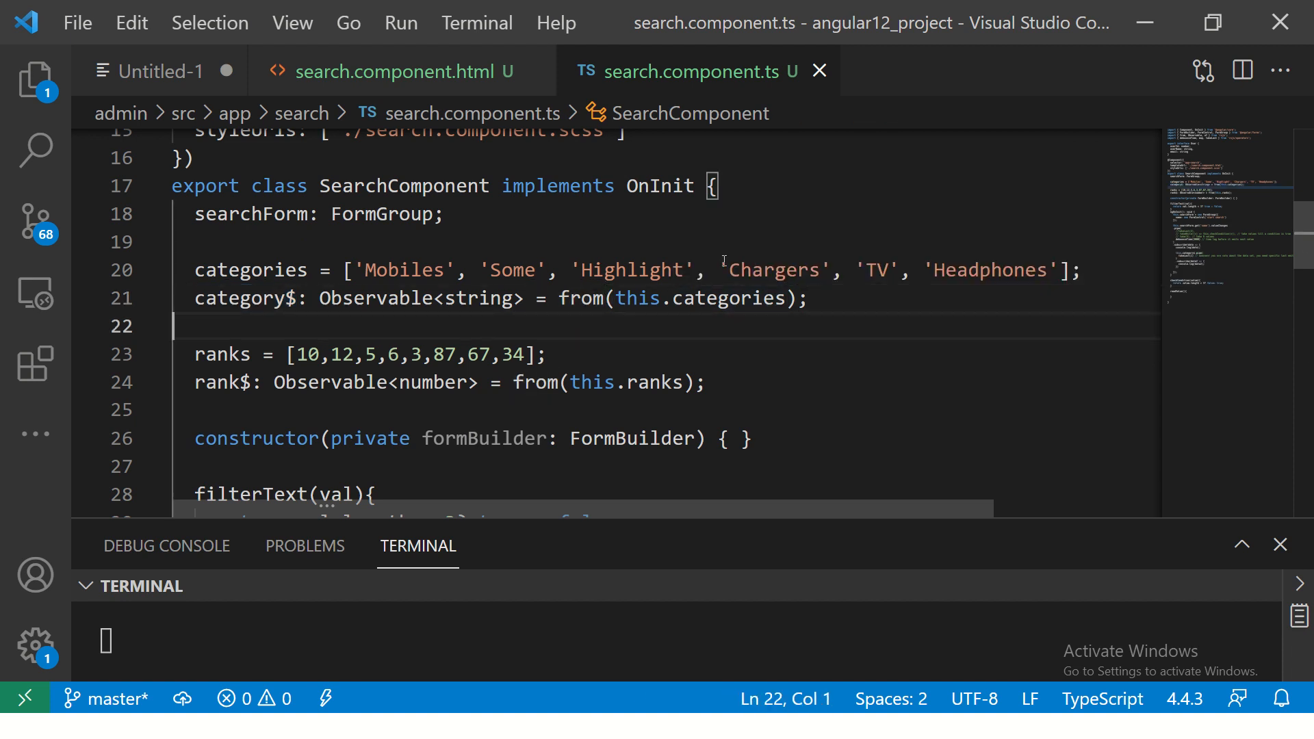
double_click(404, 269)
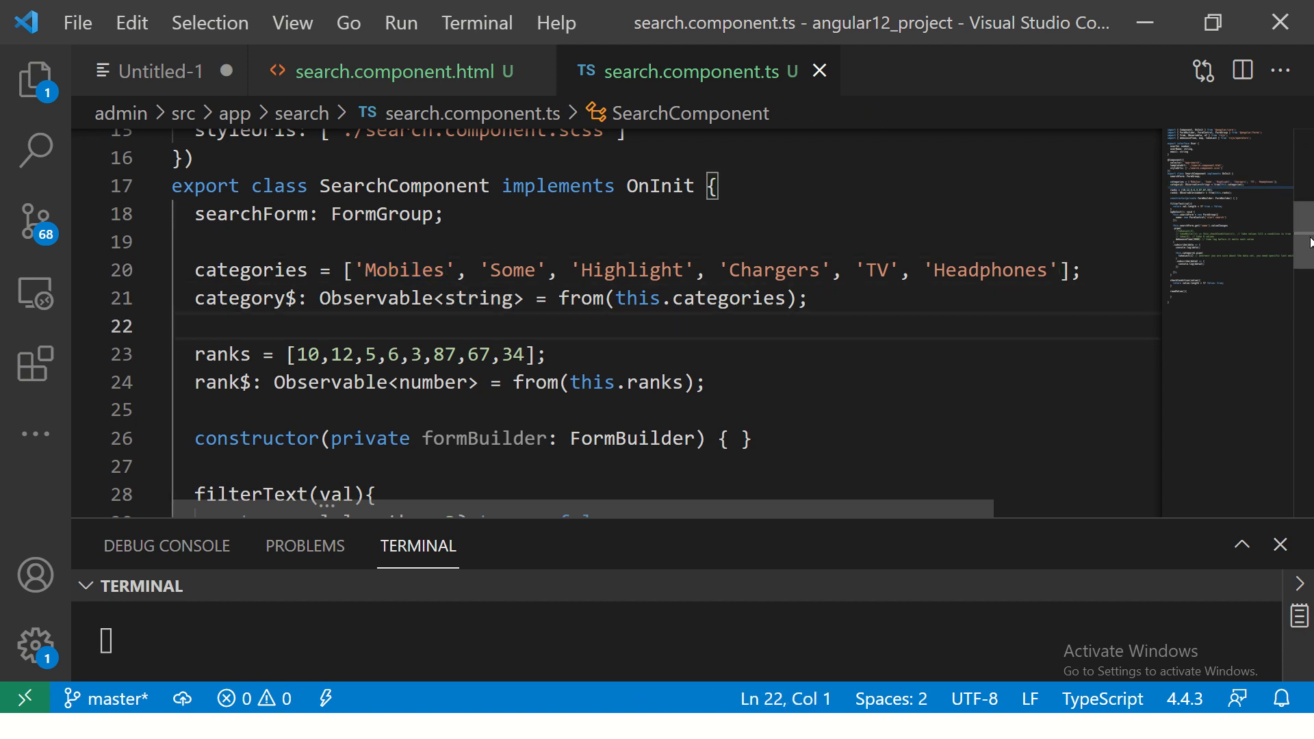
scroll(down, 3)
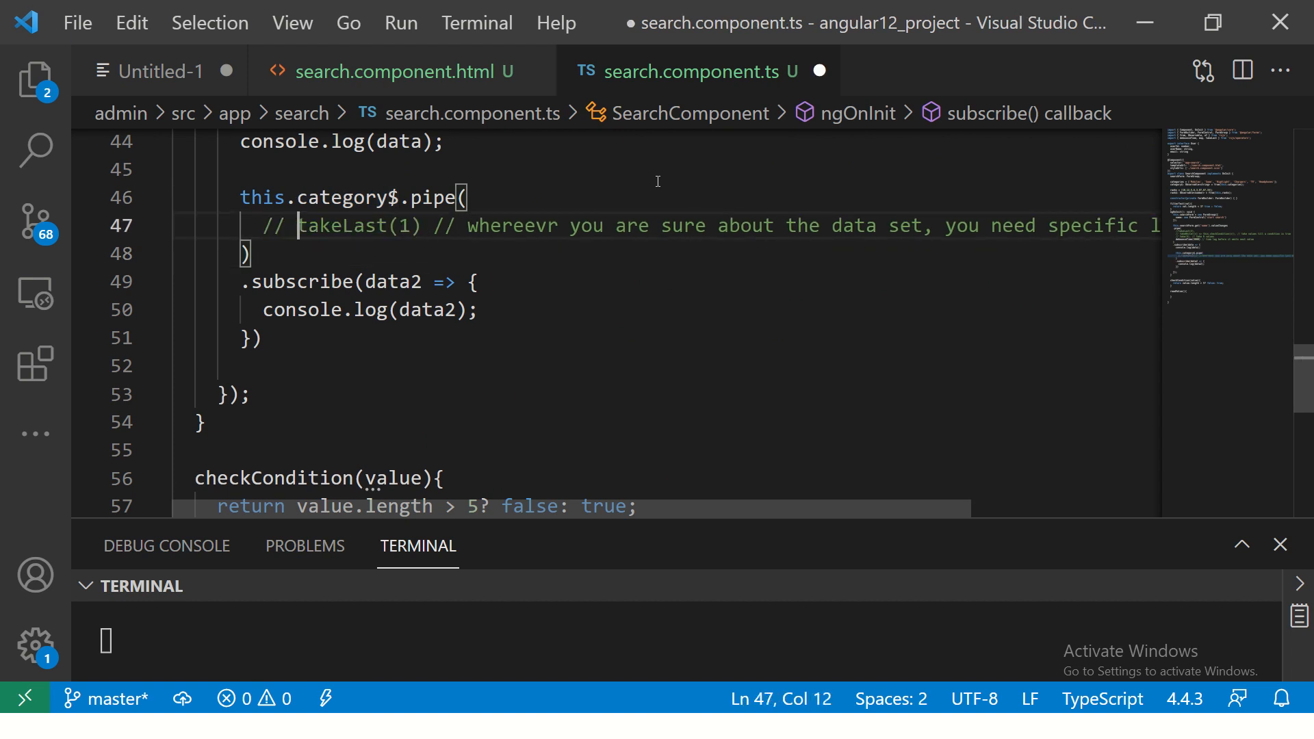
- Type the first operator inside the category$ pipe below the takeLast comment
text(f)
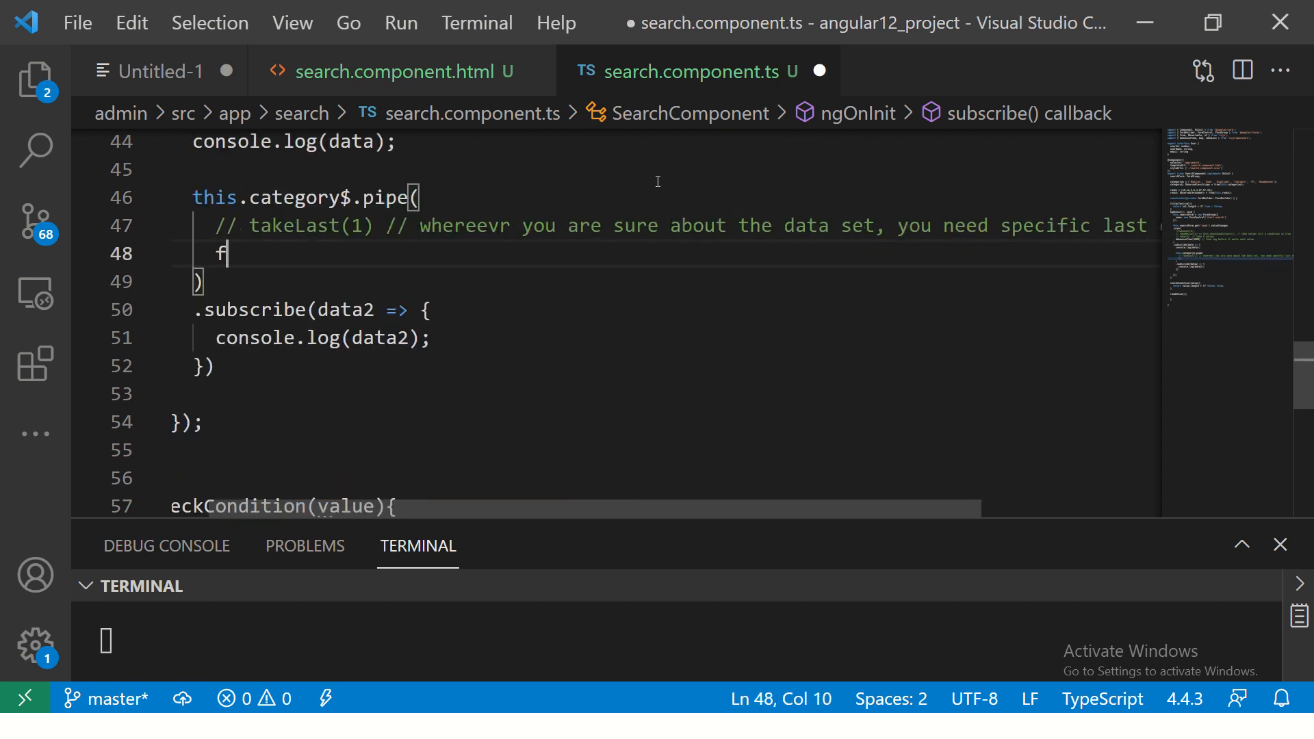
text(irst)
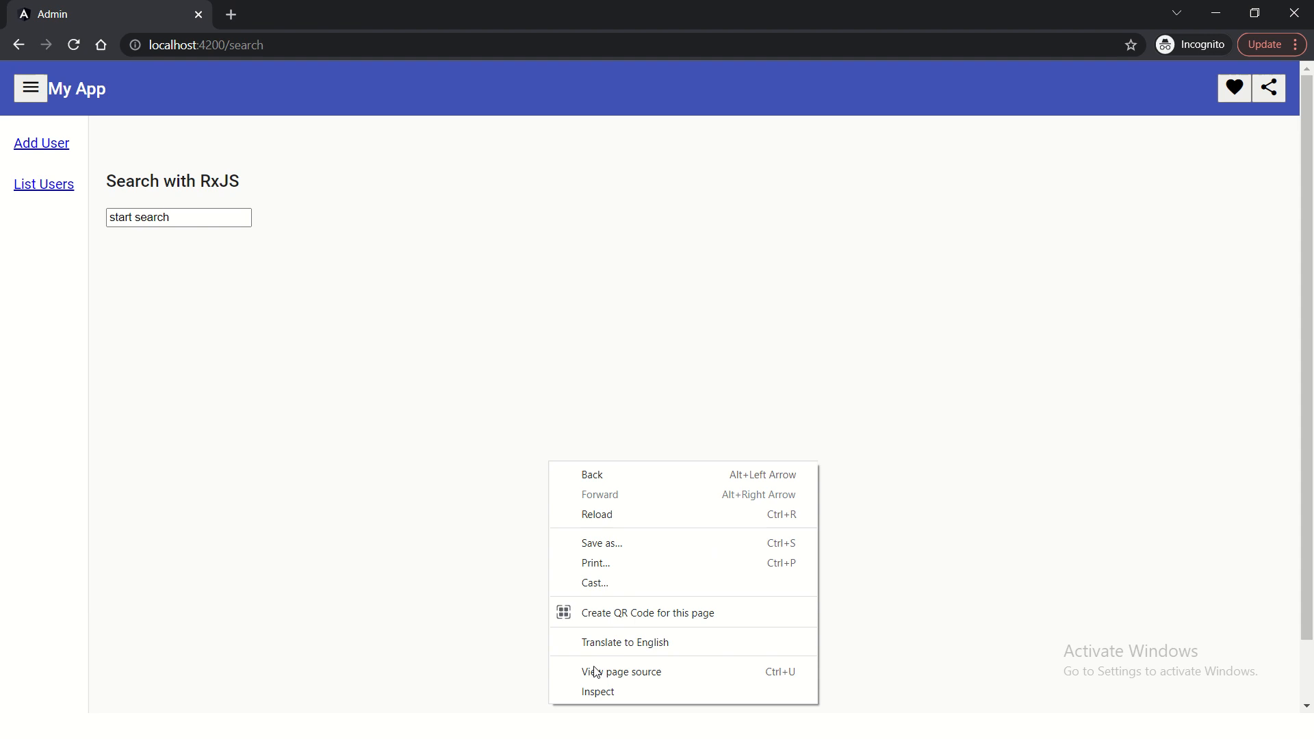
- Open the Chrome developer console and enter 1 in the search box
click(598, 691)
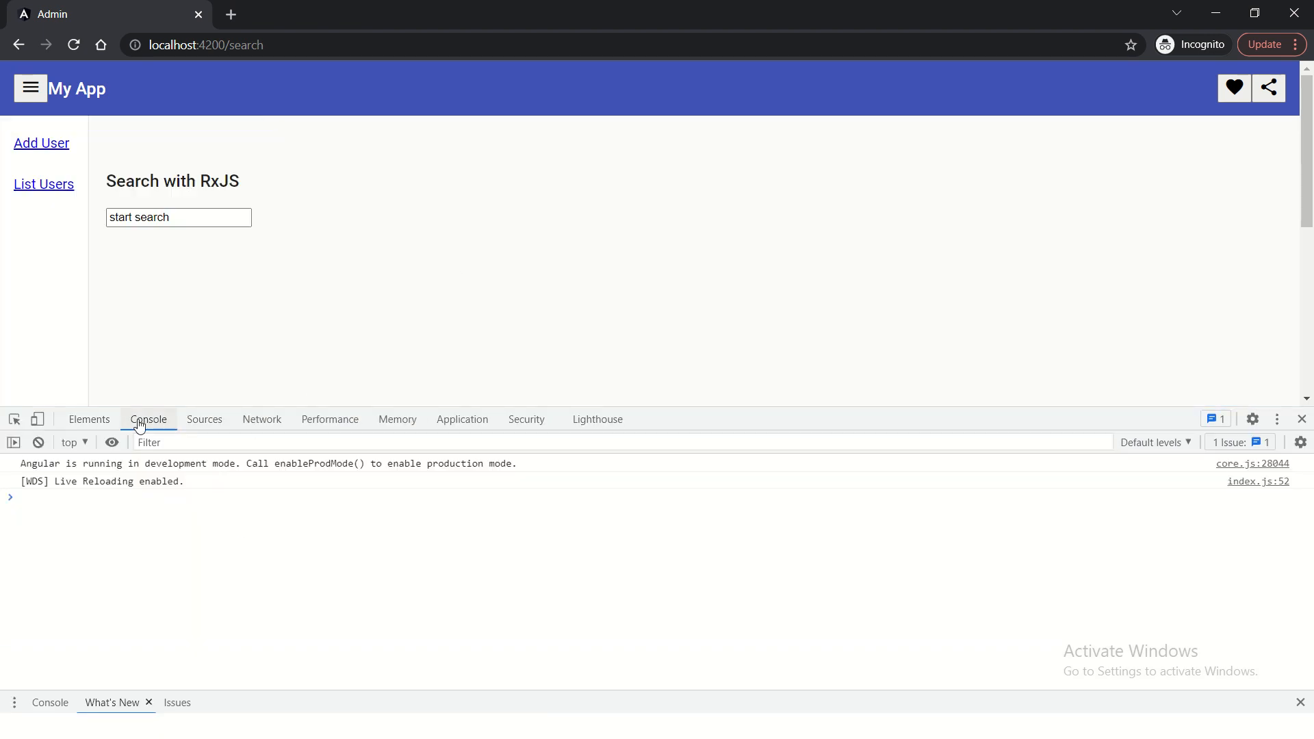
text(1)
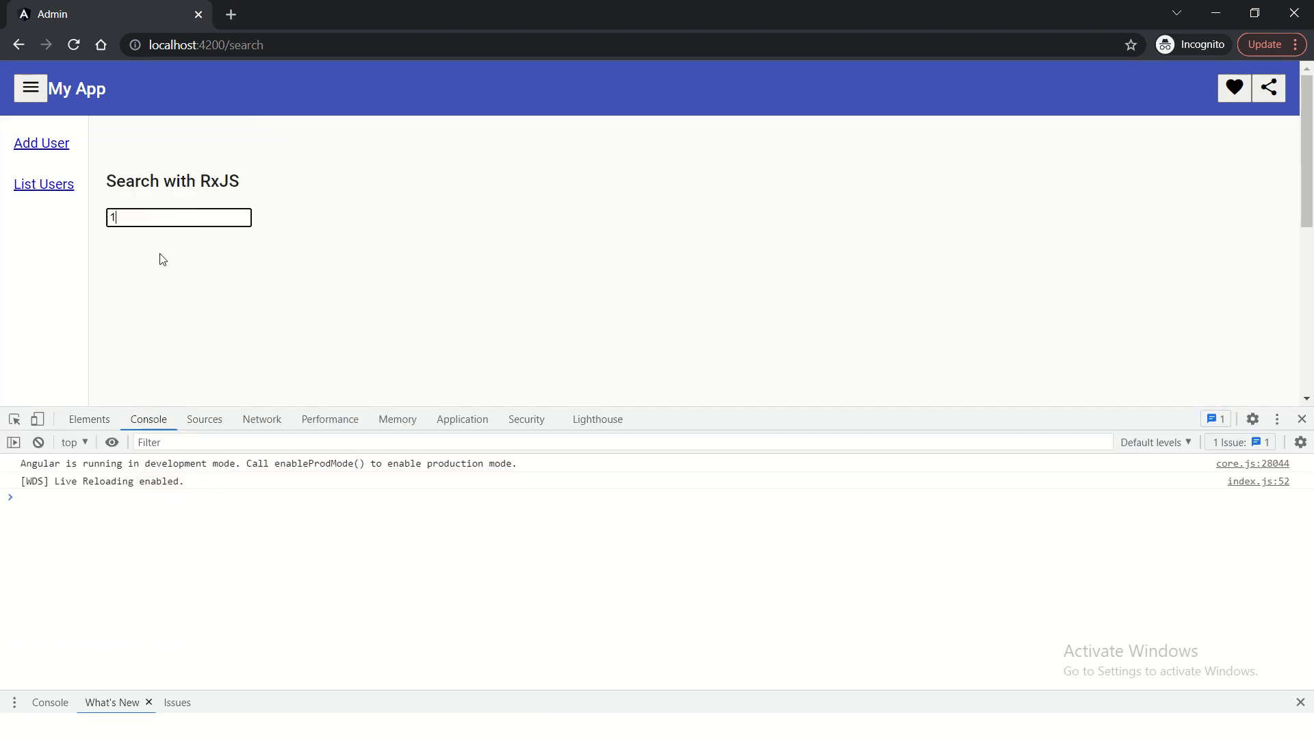